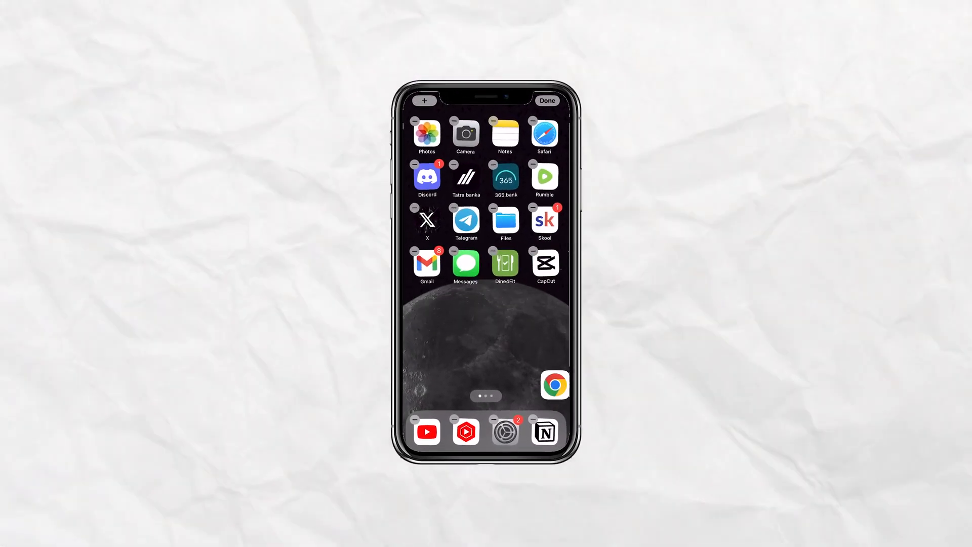
- Advance the iPhone 15 Pro gallery, then move on to the Buy iPhone 15 page with its pink photos
drag(554, 385, 507, 367)
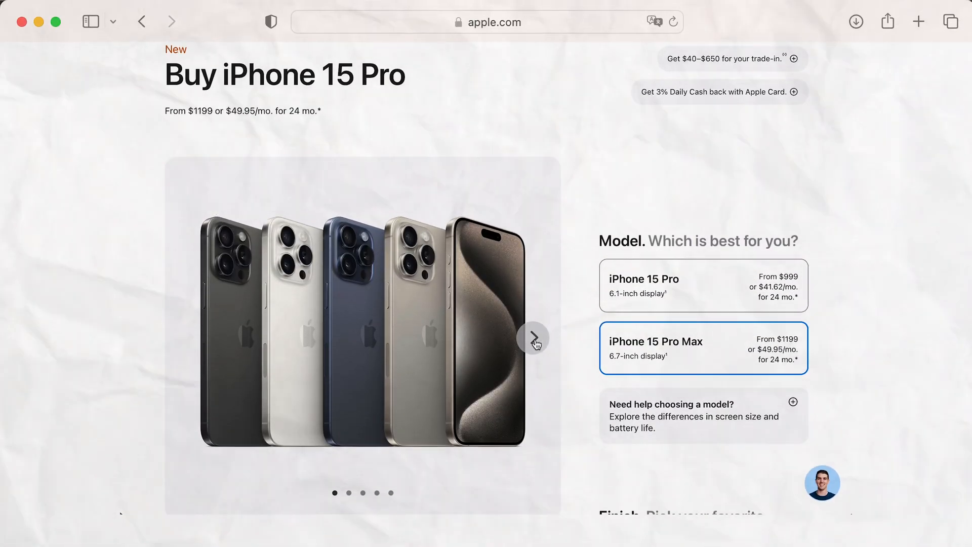
click(534, 338)
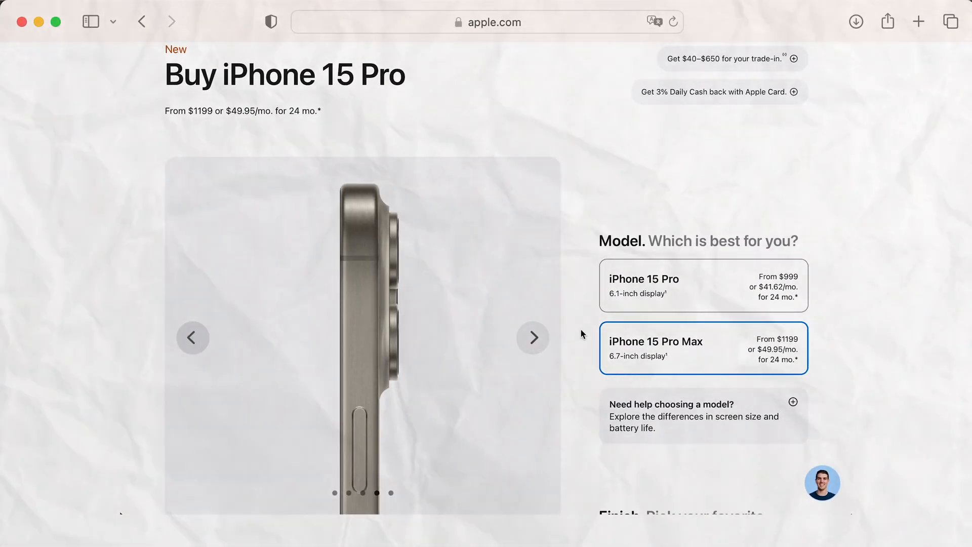
scroll(down, 3)
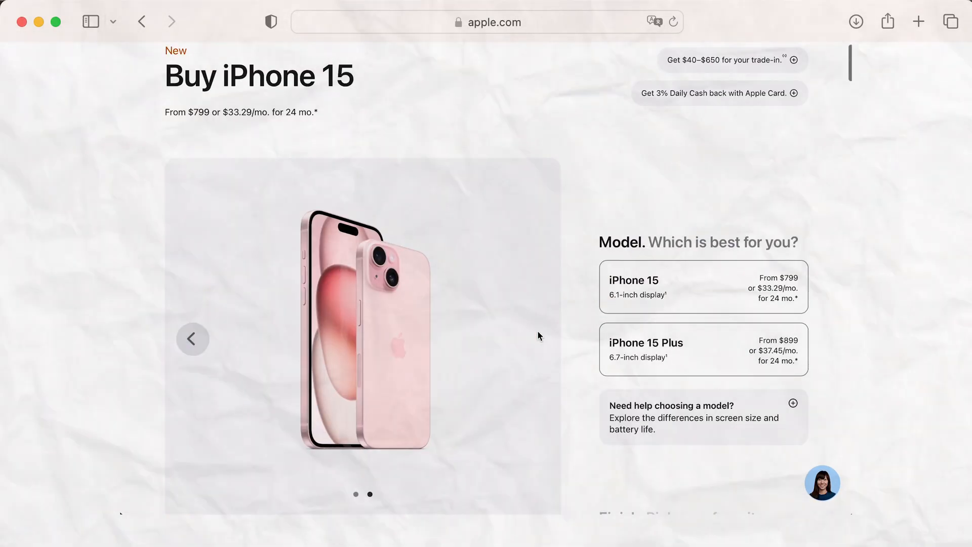
- Scroll past What's in the Box to the 'Which iPhone is right for you?' comparison and its USB-C/Lightning connector row
scroll(down, 3)
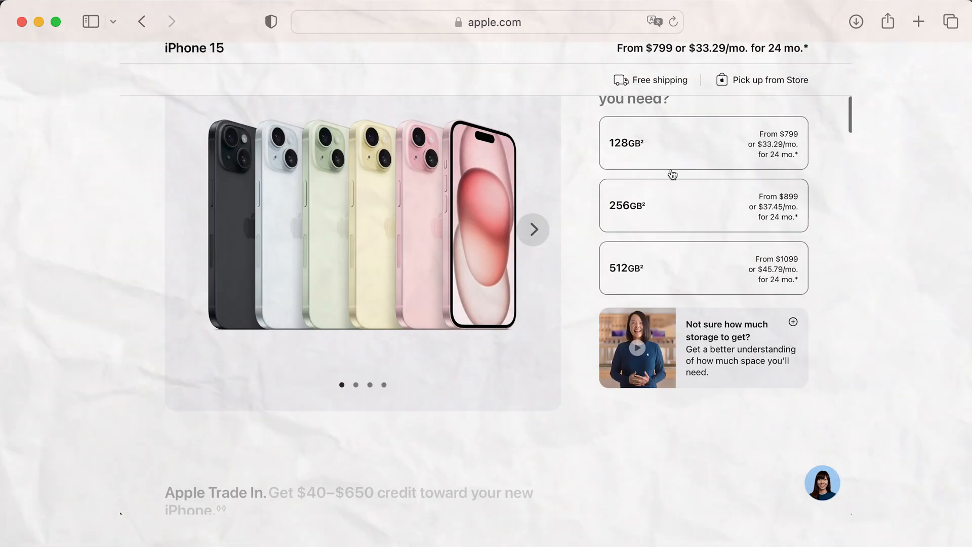
scroll(down, 3)
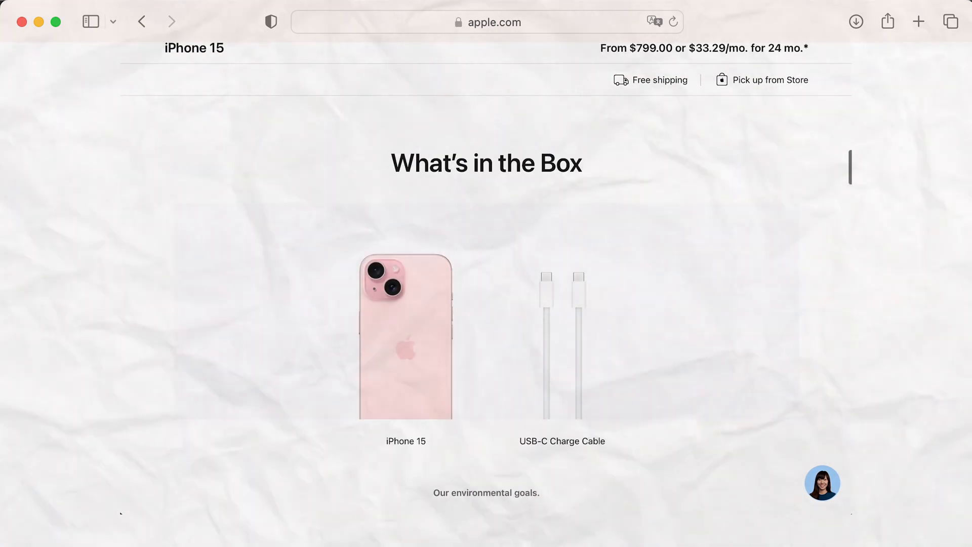
scroll(down, 3)
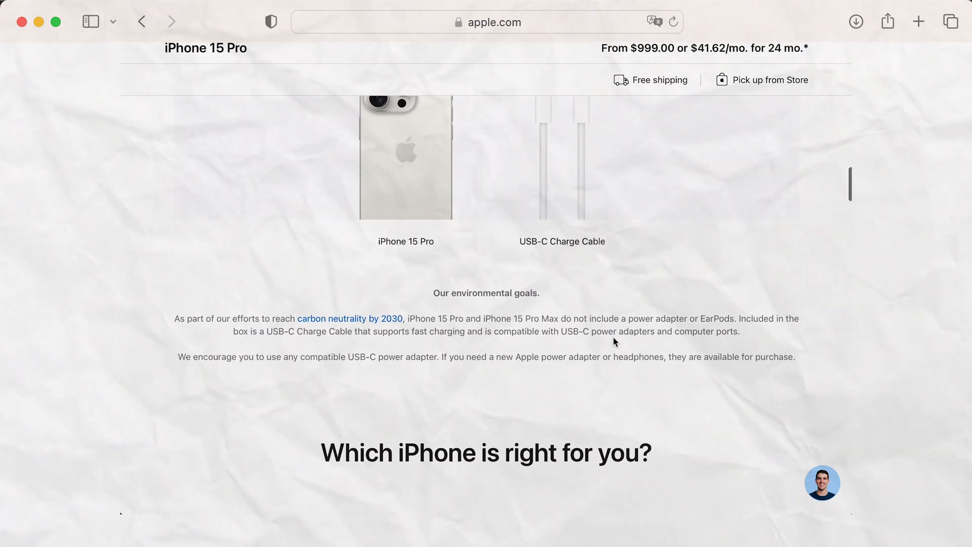
scroll(down, 3)
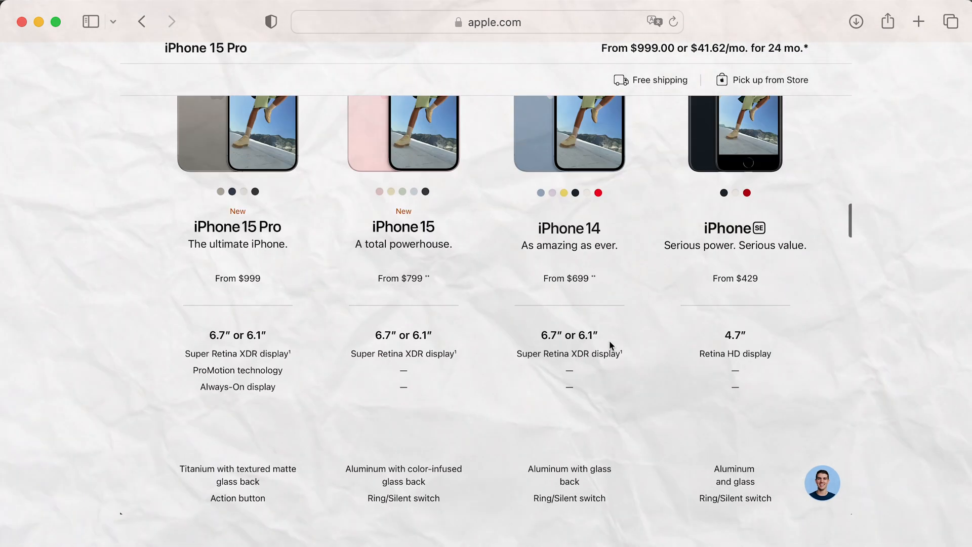
scroll(down, 3)
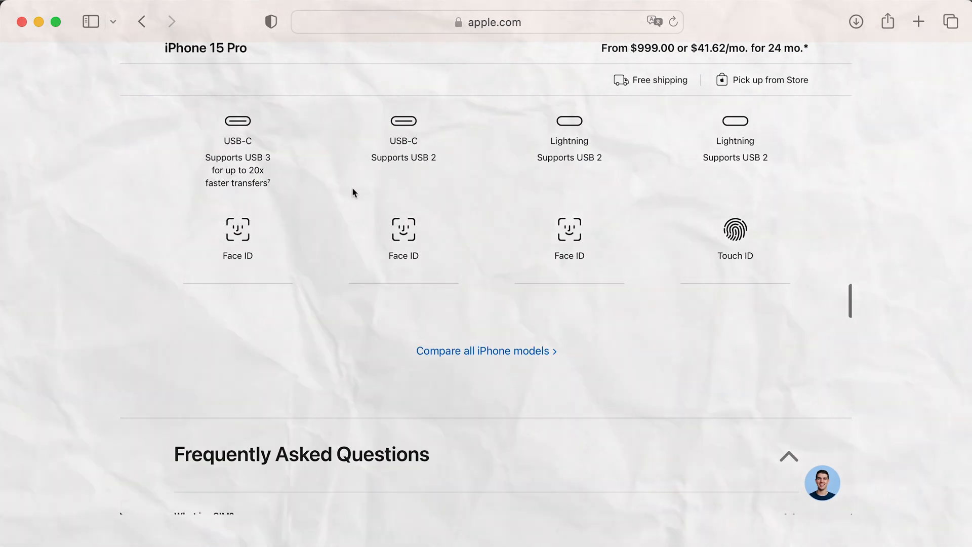